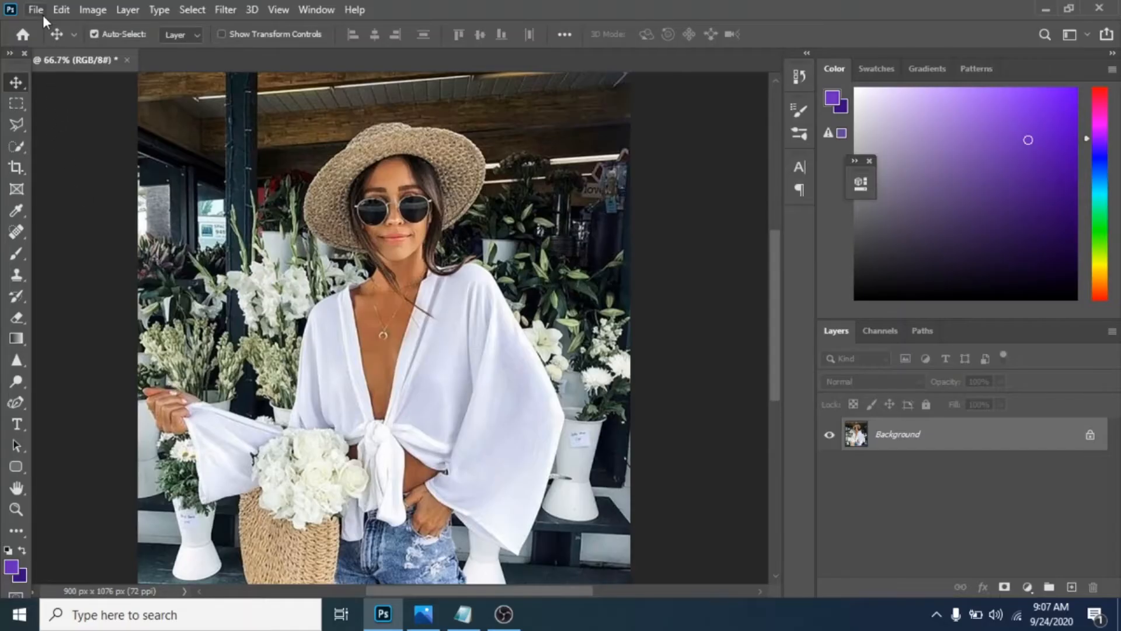
# Create a new 1000 × 1000 px document and fill it with a radial purple gradient
pyautogui.click(34, 9)
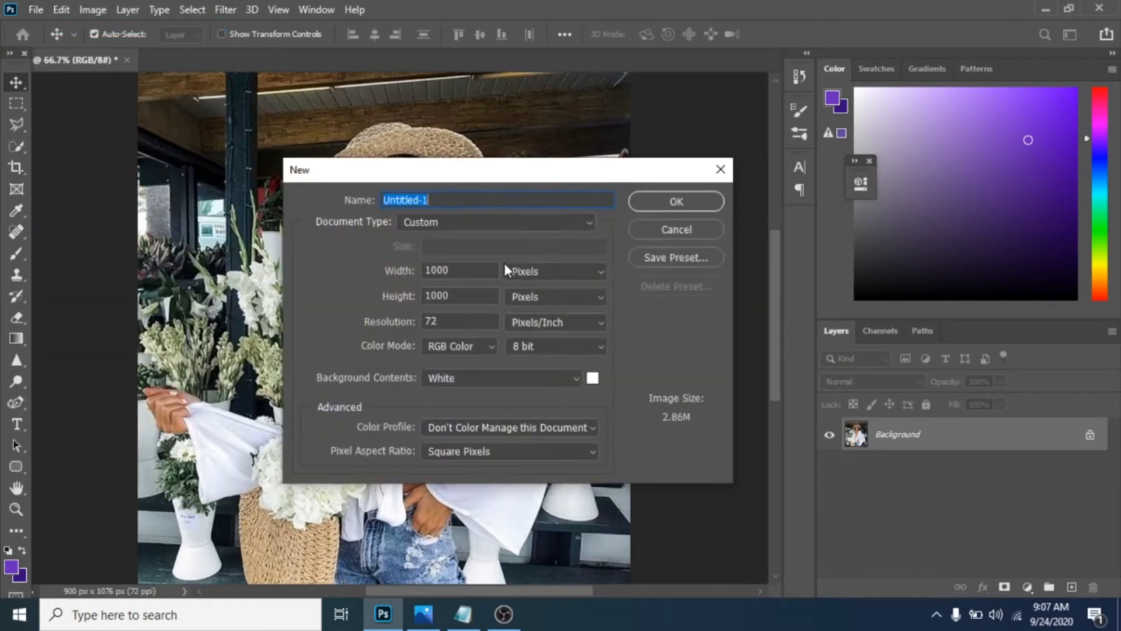
pyautogui.click(675, 201)
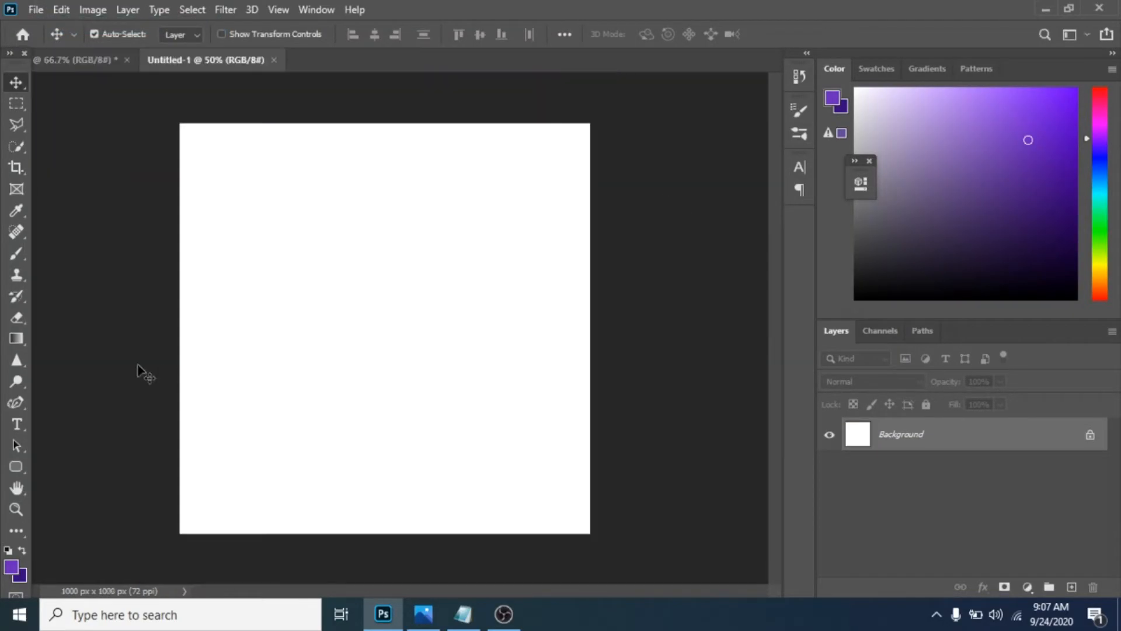
pyautogui.click(15, 338)
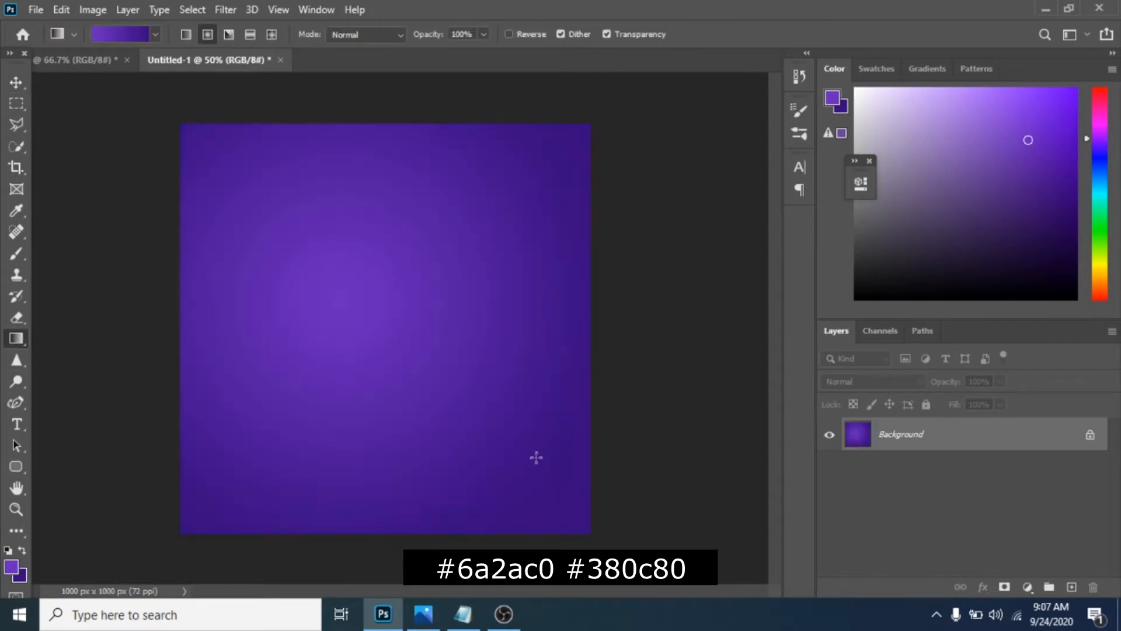
# Draw a large lighter-purple rounded square, rotate it 45° and push it past the right edge
pyautogui.click(15, 466)
pyautogui.write('60')
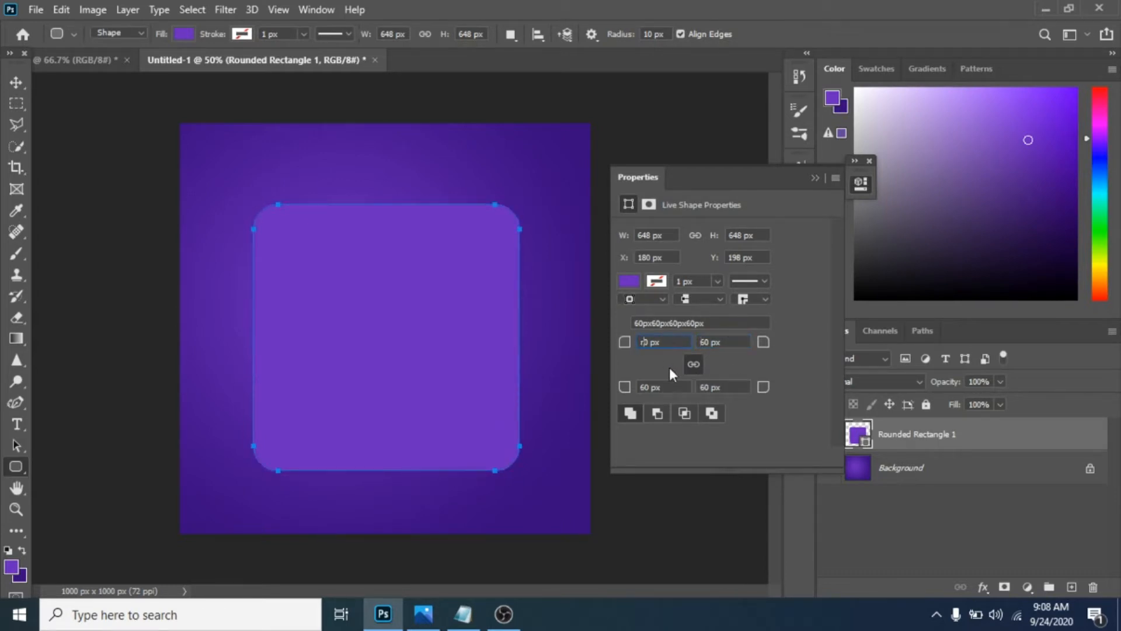
pyautogui.click(15, 83)
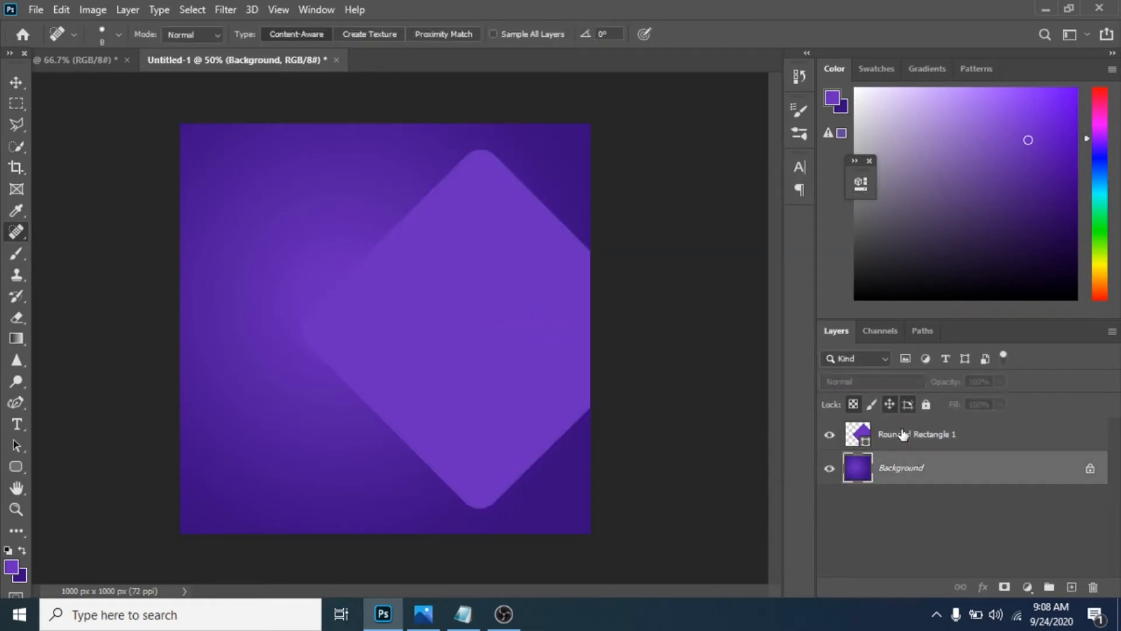
# Duplicate the diamond into a smaller pink copy and a small white one at lower right
pyautogui.press('ctrl+j')
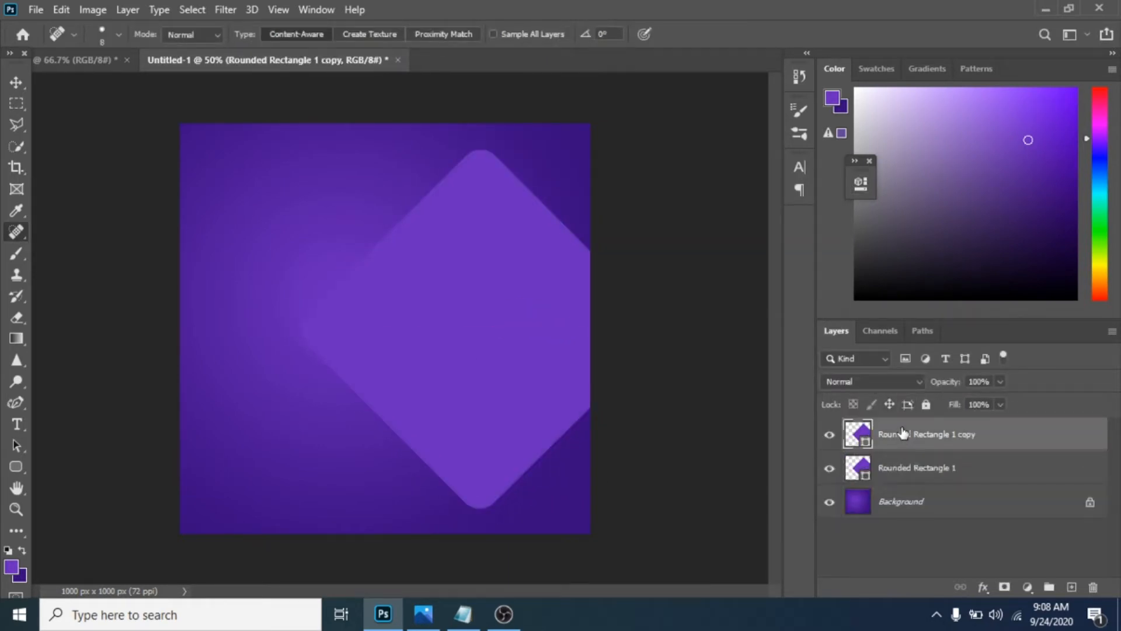
pyautogui.press('ctrl+t')
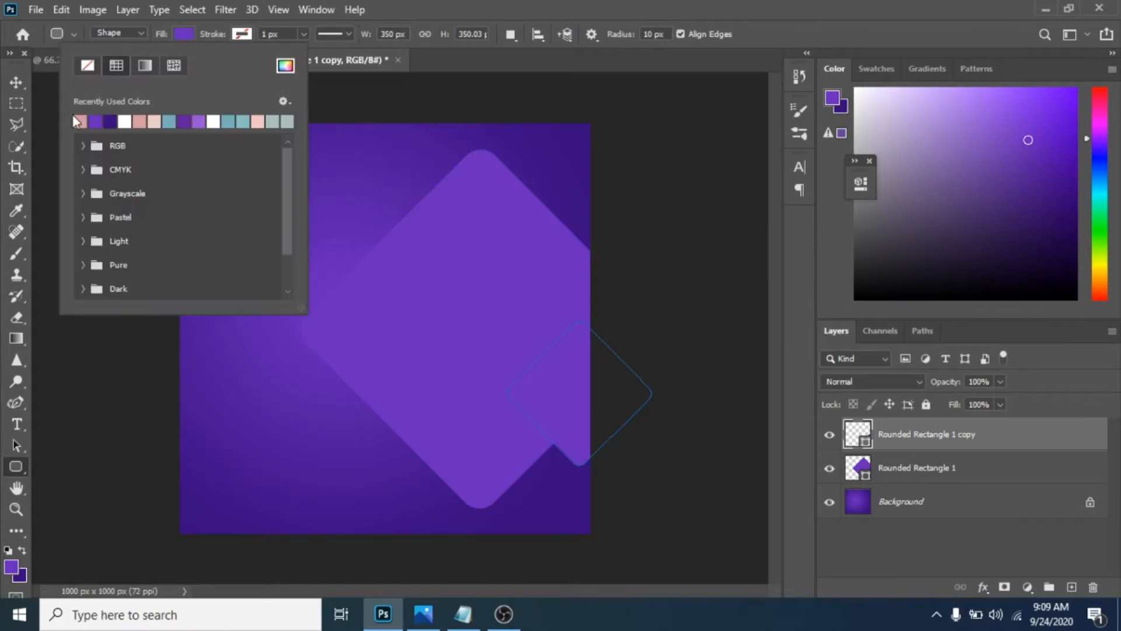
pyautogui.click(79, 121)
pyautogui.write('40')
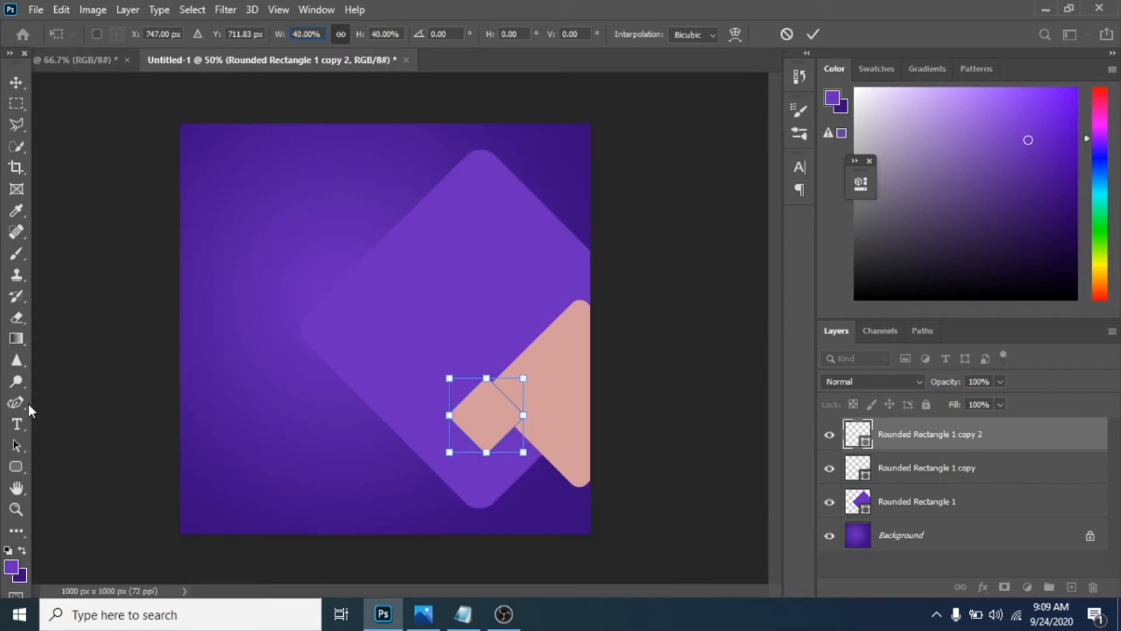
pyautogui.click(15, 466)
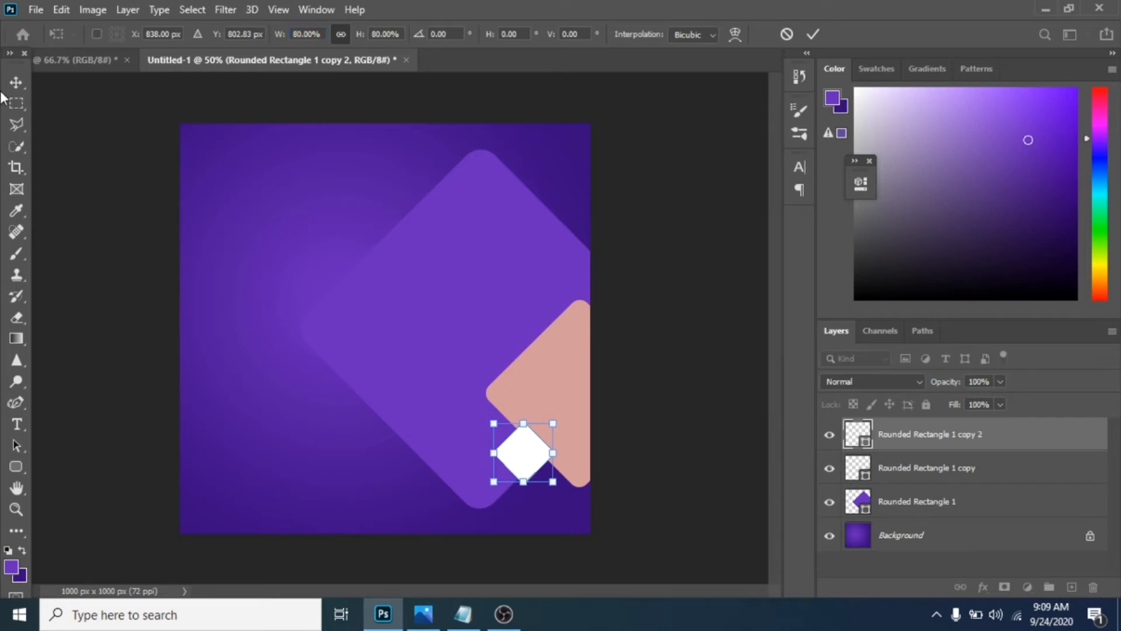
pyautogui.press('Ctrl+J')
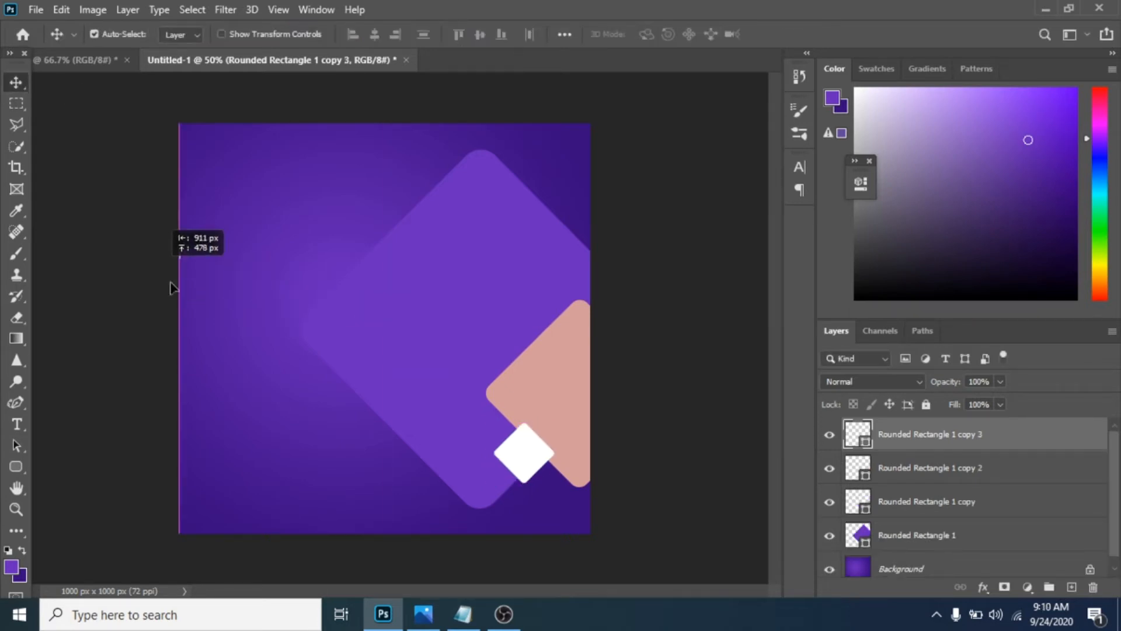
pyautogui.moveTo(184, 337)
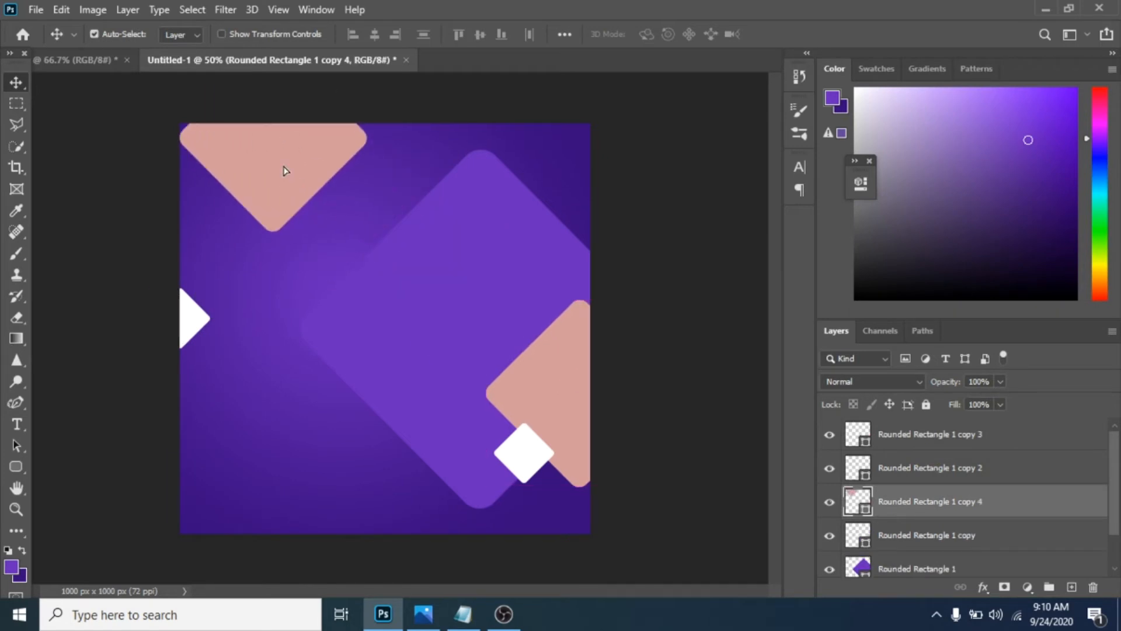
# Drag a pink square copy onto the top edge of the post
pyautogui.click(930, 434)
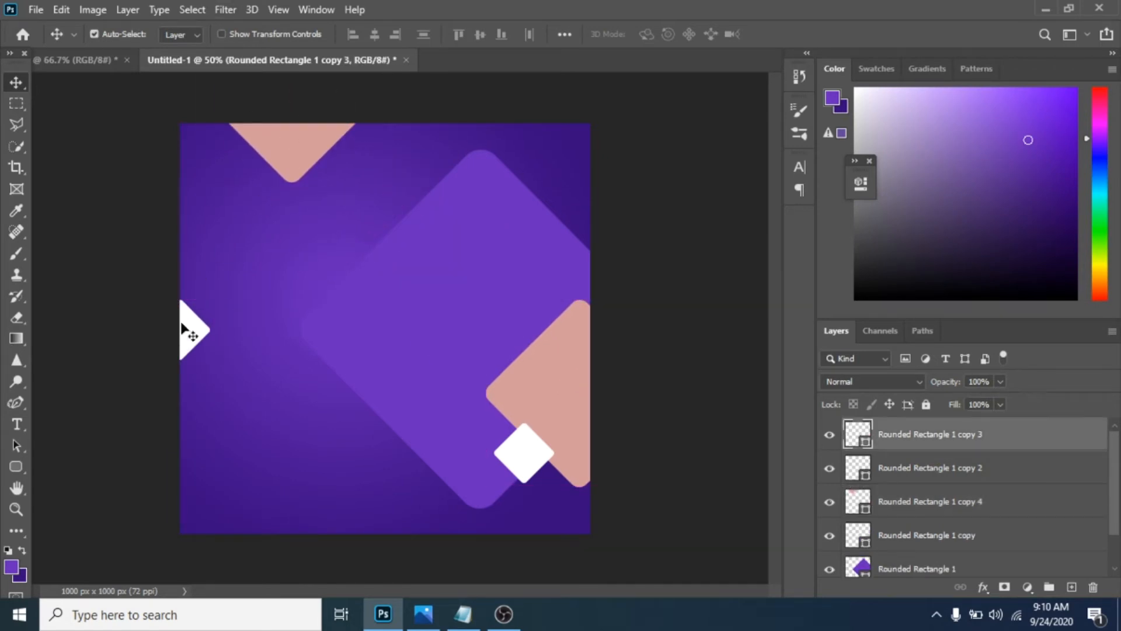
pyautogui.moveTo(200, 386)
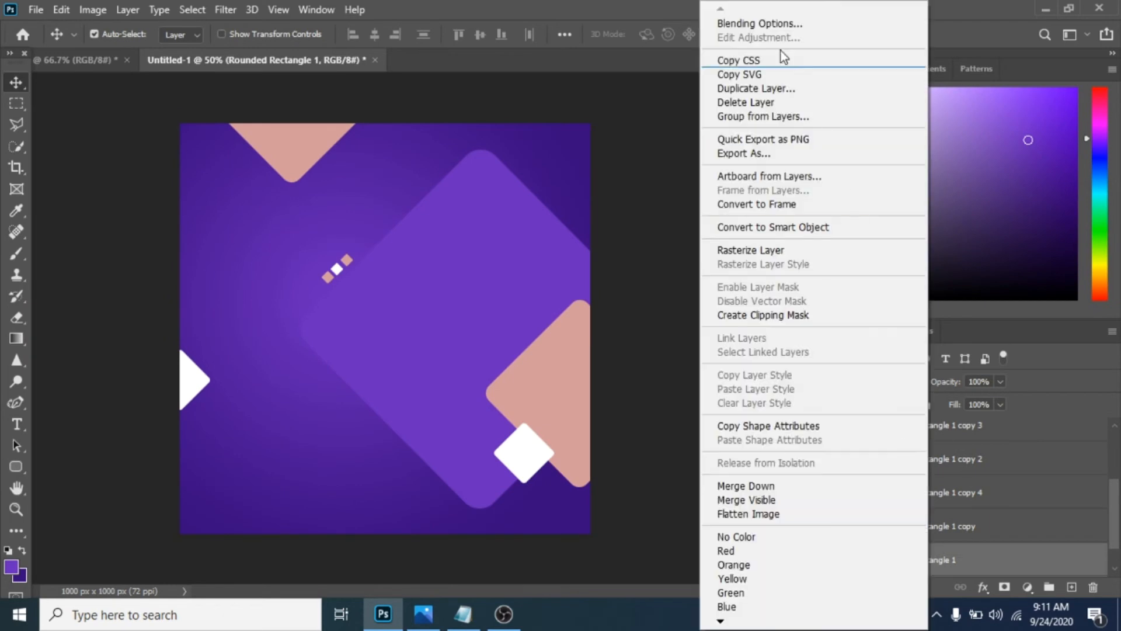
# Apply a soft inner shadow to the large purple square via Blending Options
pyautogui.click(760, 23)
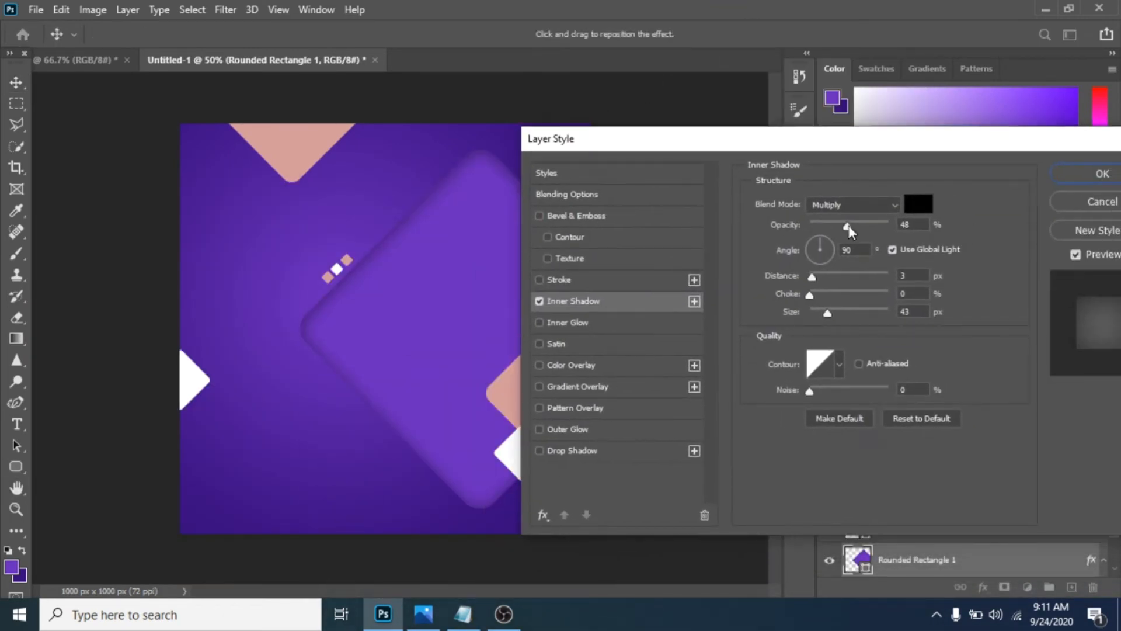
pyautogui.click(1101, 173)
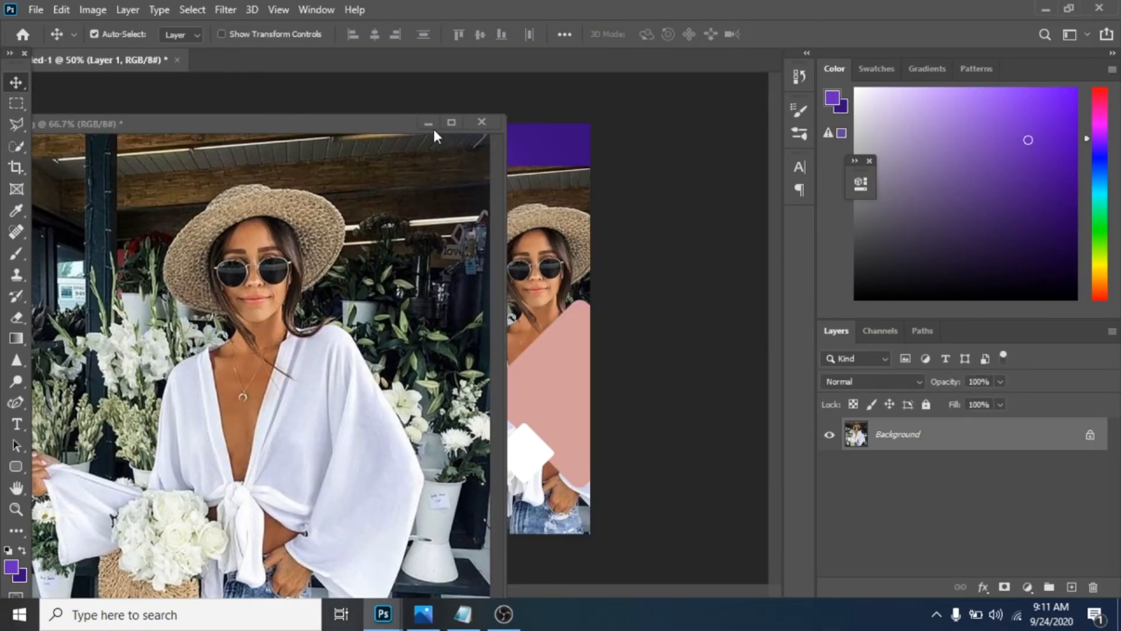
# Clip the photo inside the large square and set Color Balance to +28, -29, +11
pyautogui.click(482, 122)
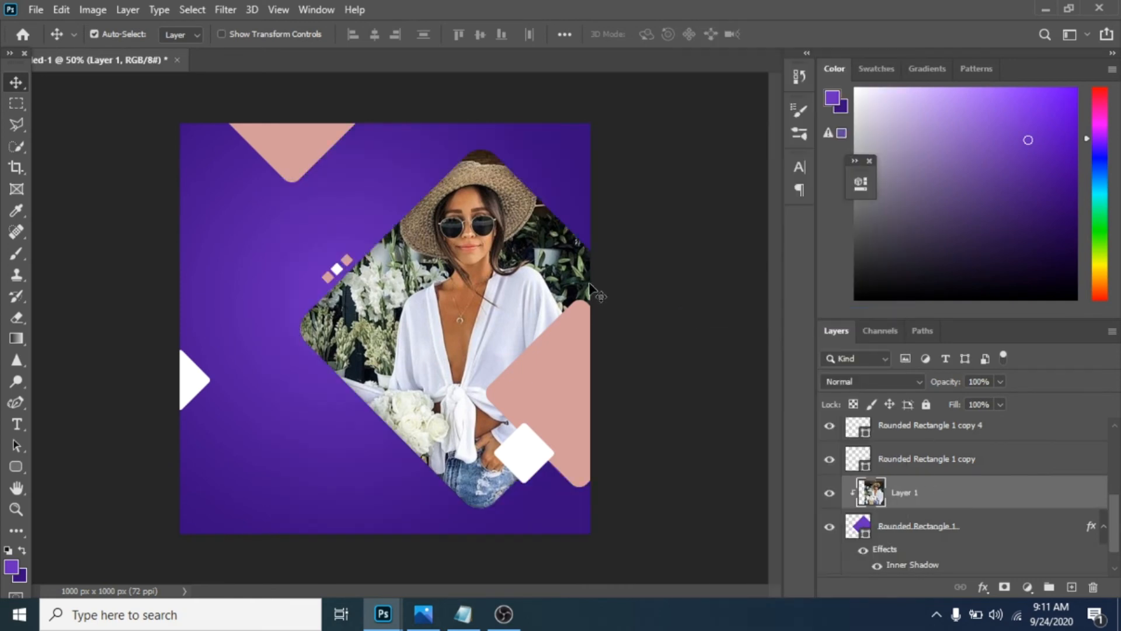
pyautogui.click(93, 10)
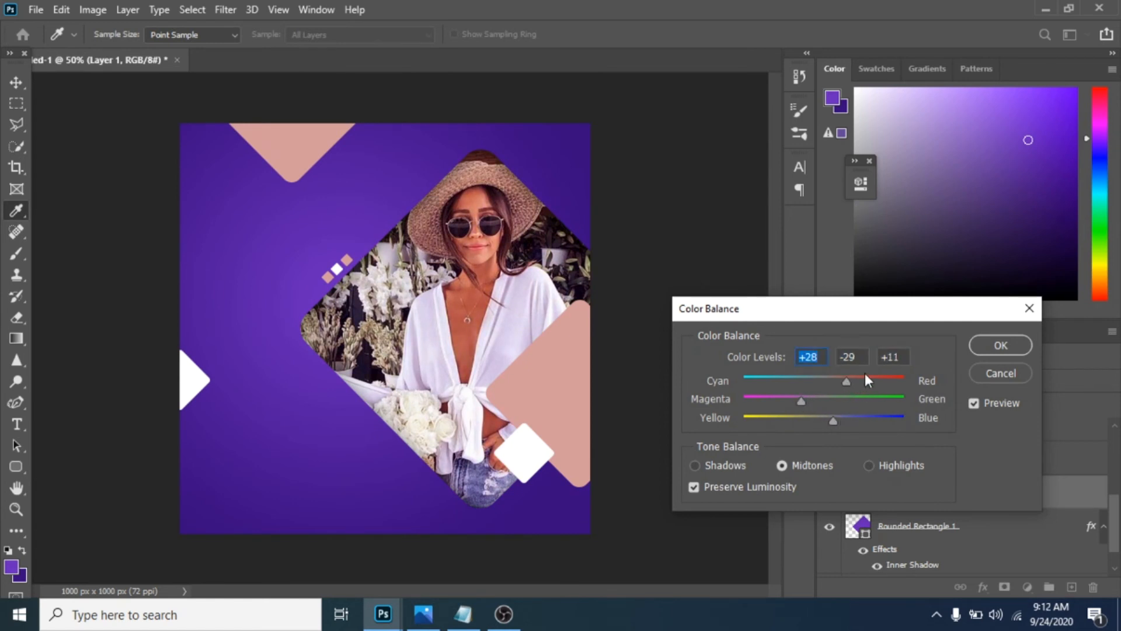
pyautogui.click(1000, 344)
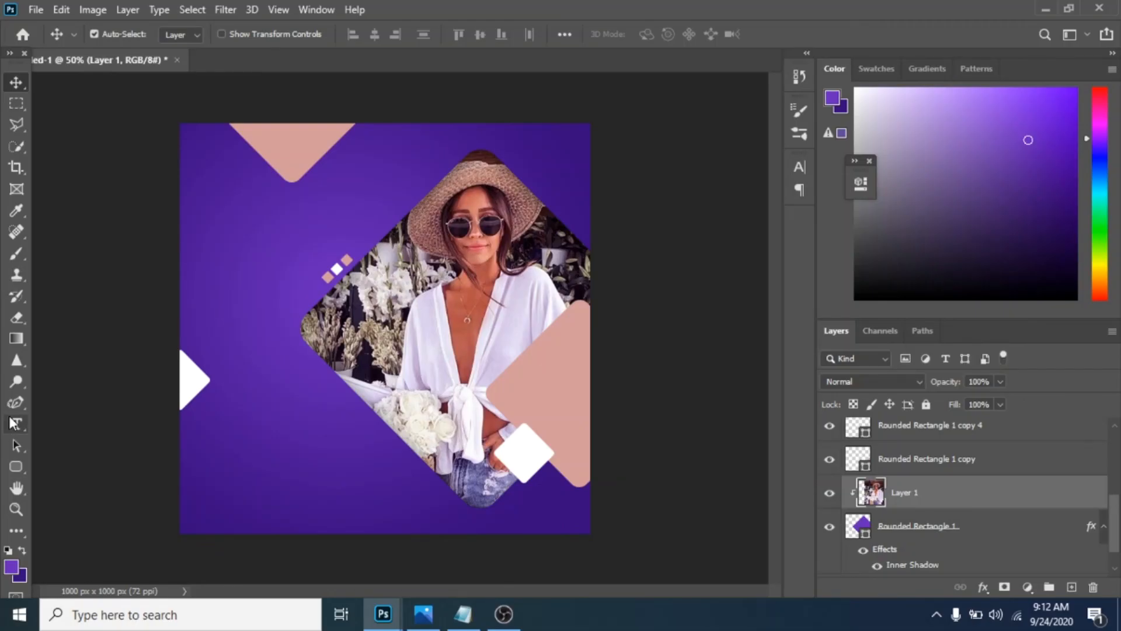
# Add 'WRITE YOUR TEXT HERE' at lower left with the middle line coloured d59b9d
pyautogui.click(15, 423)
pyautogui.write('WRITE')
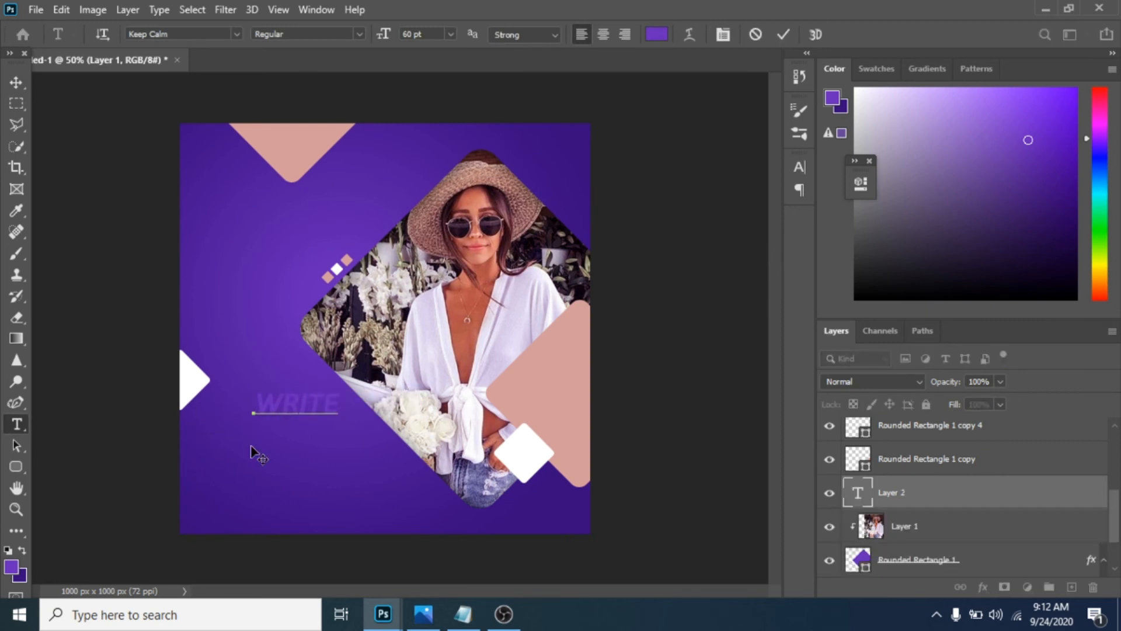
pyautogui.write('YOUR TEXT')
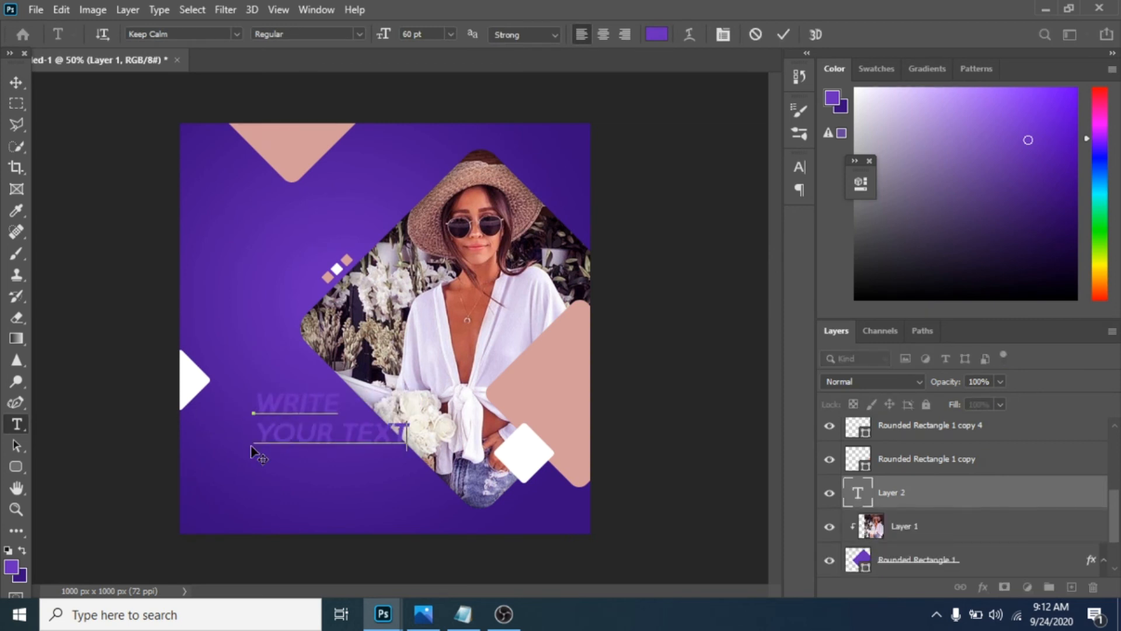
pyautogui.click(656, 34)
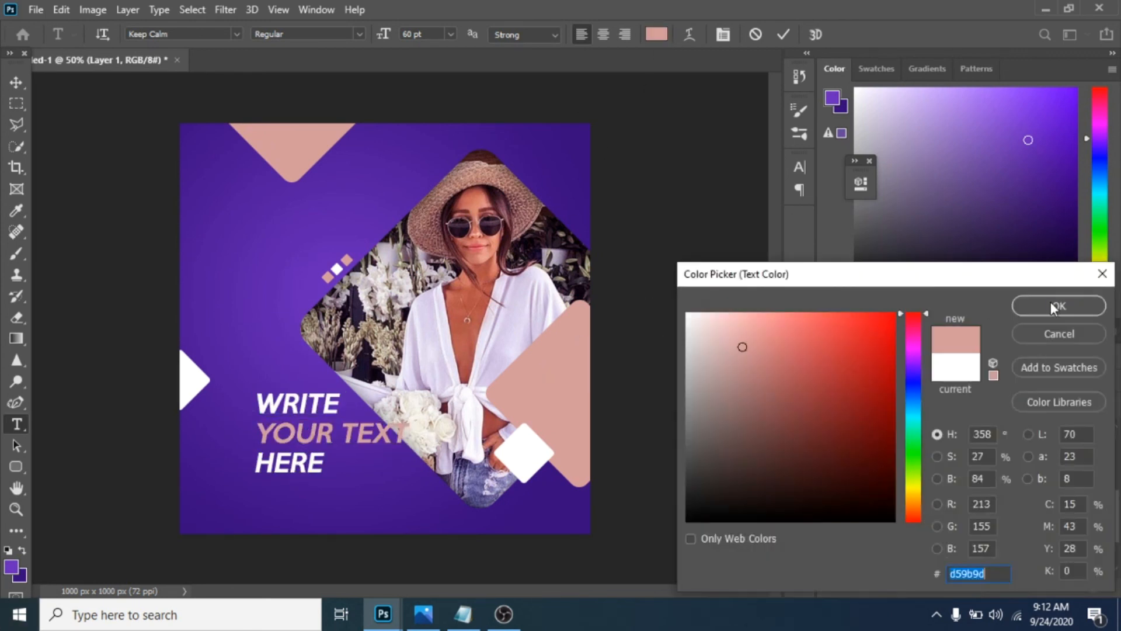
pyautogui.click(1058, 305)
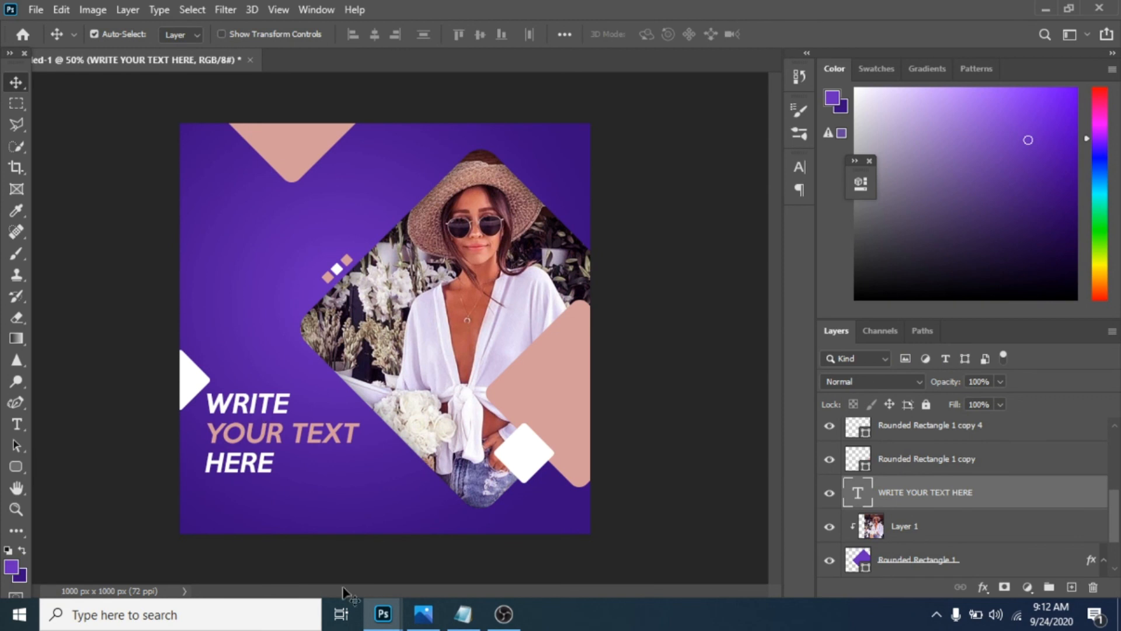
pyautogui.moveTo(236, 414); pyautogui.dragTo(253, 415)
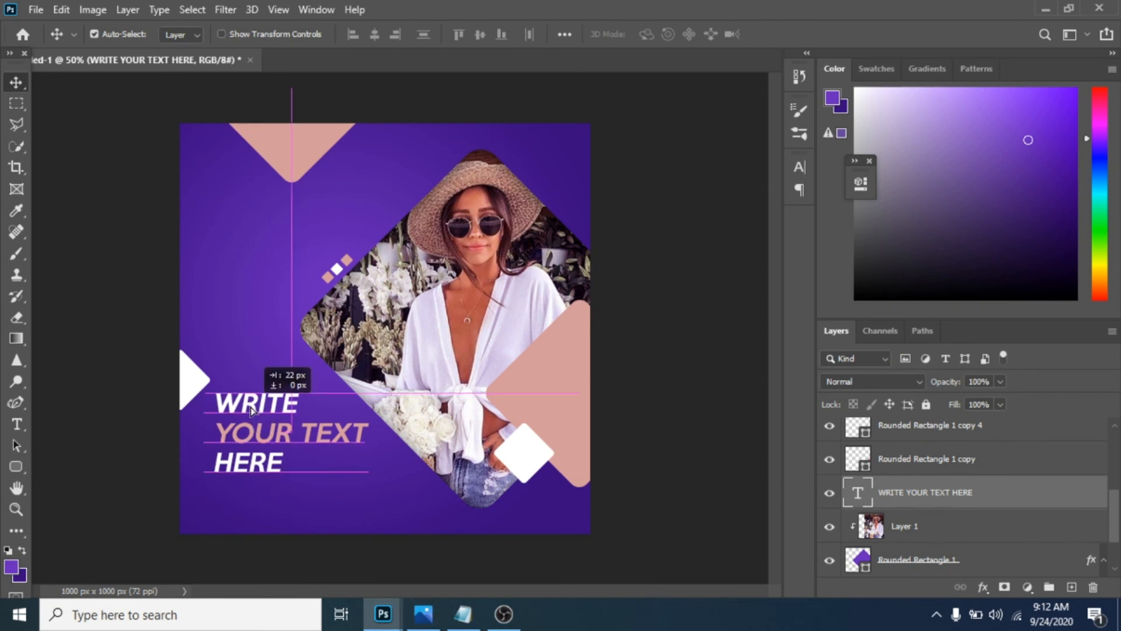